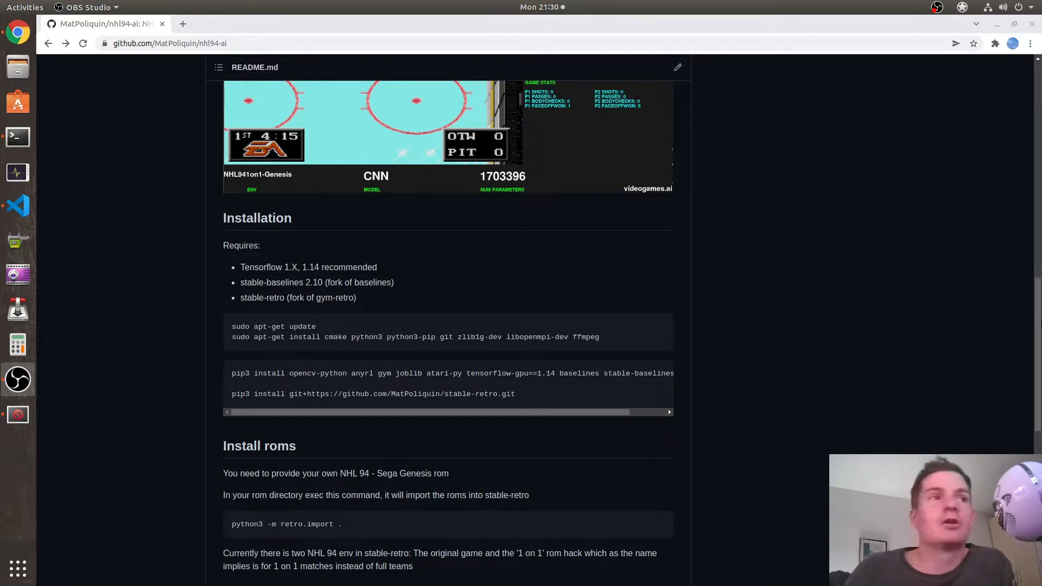
# Step: Scroll up and down through the project's GitHub README page
pyautogui.scroll(3)
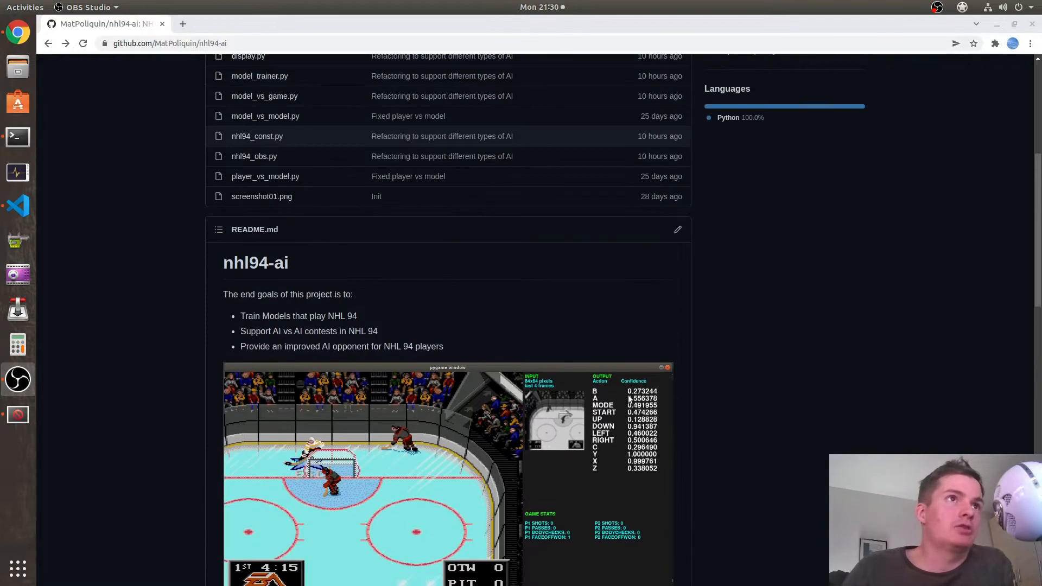
pyautogui.scroll(3)
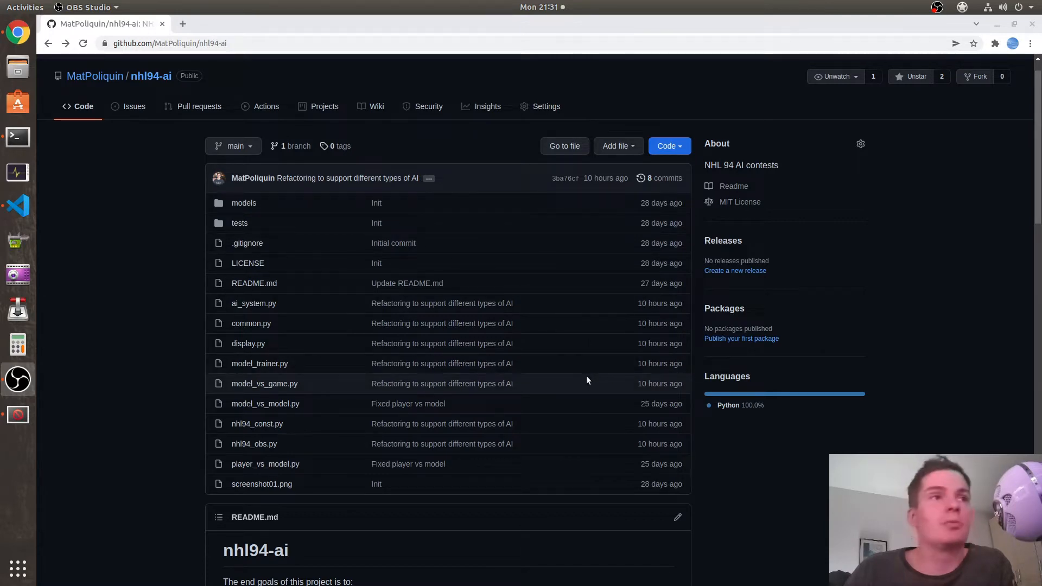
pyautogui.scroll(-3)
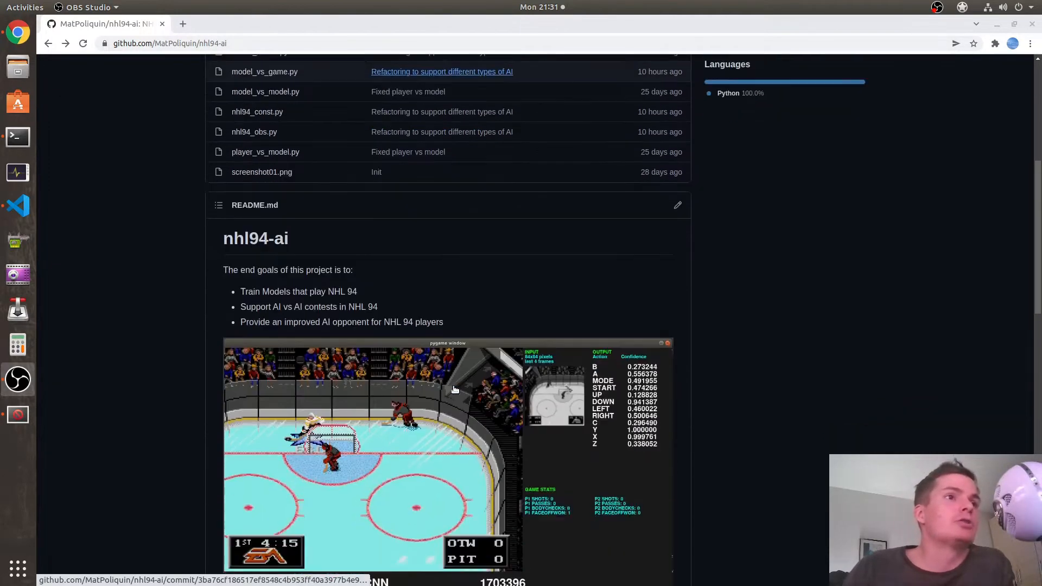
pyautogui.scroll(-3)
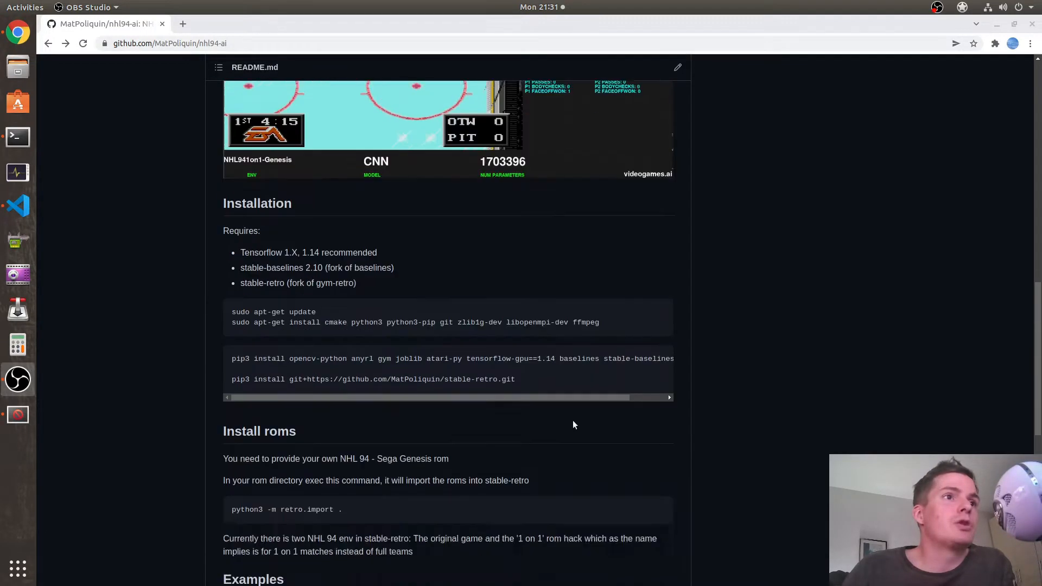
pyautogui.scroll(-3)
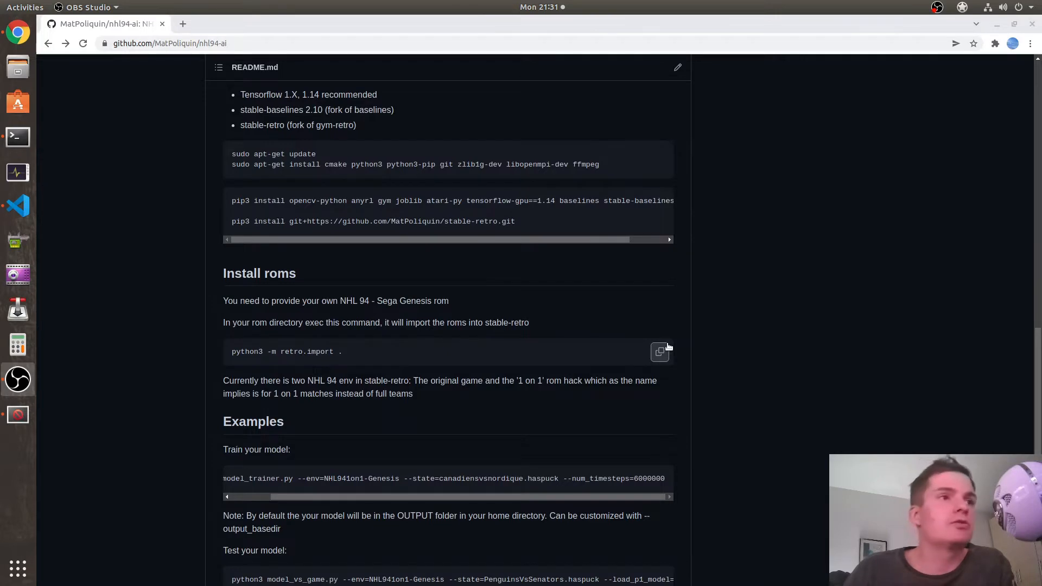
pyautogui.scroll(-3)
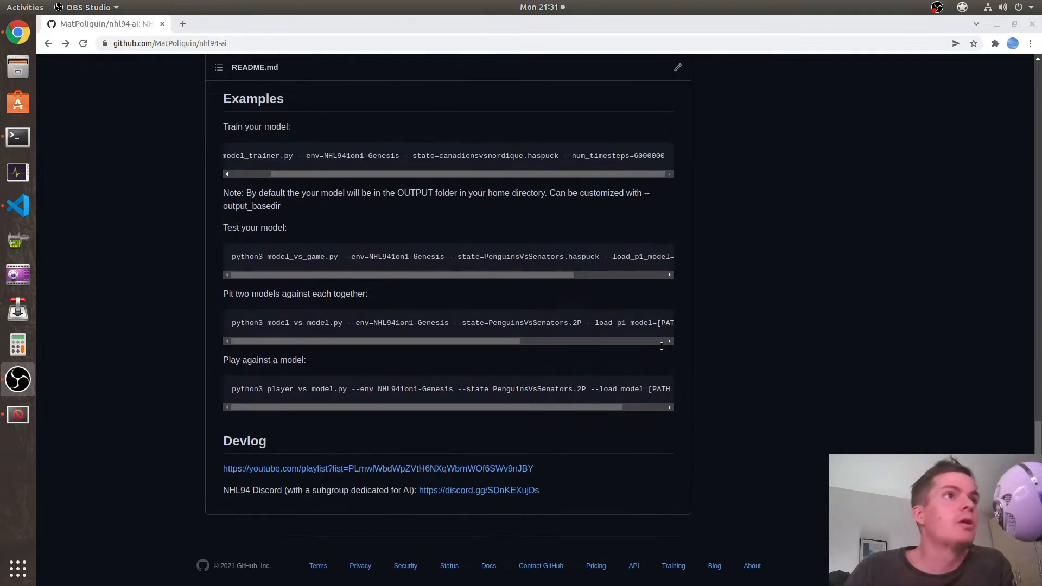
pyautogui.scroll(3)
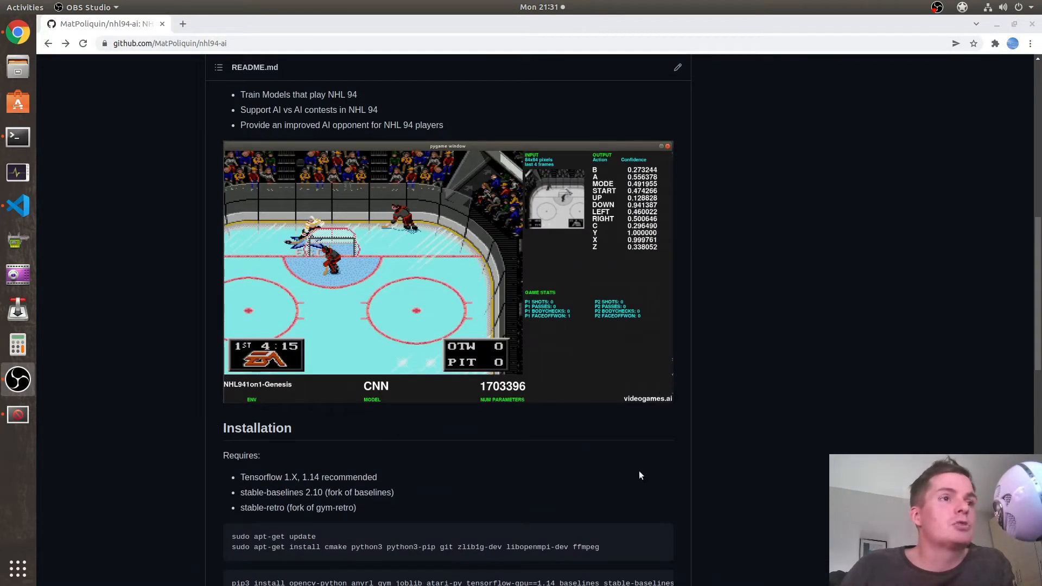
pyautogui.scroll(-3)
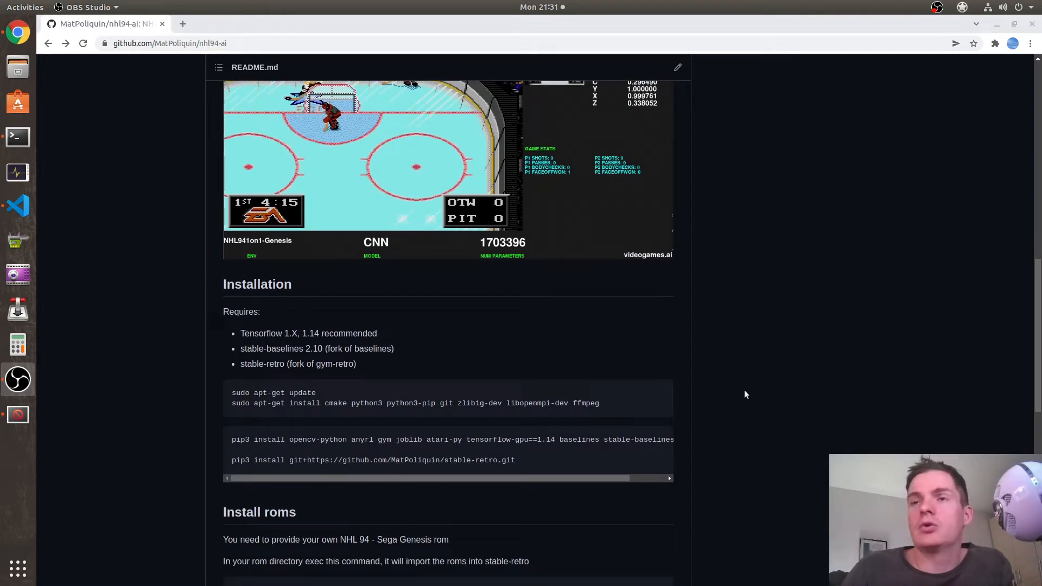
pyautogui.moveTo(722, 385)
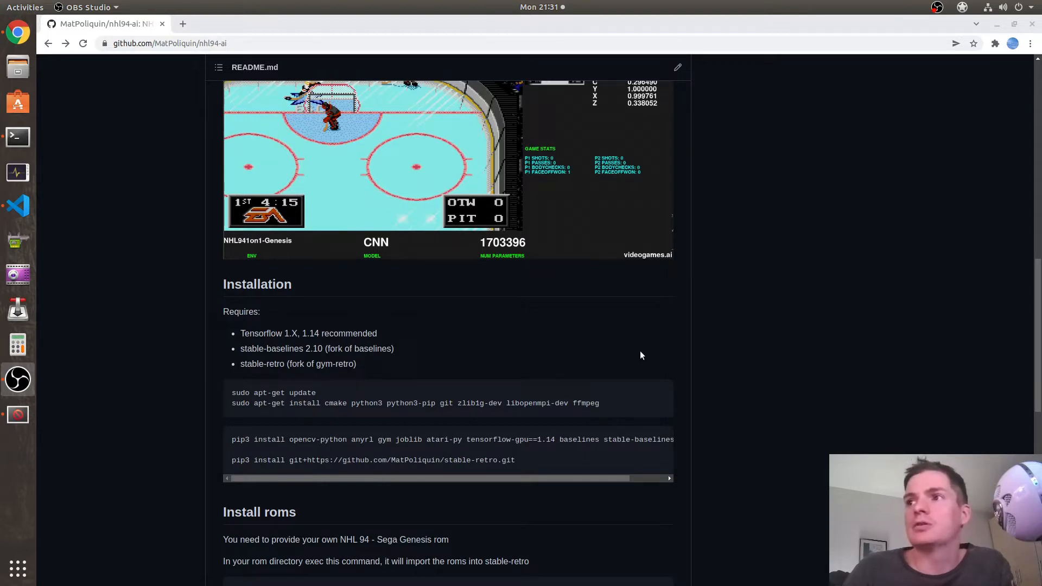
pyautogui.moveTo(447, 398)
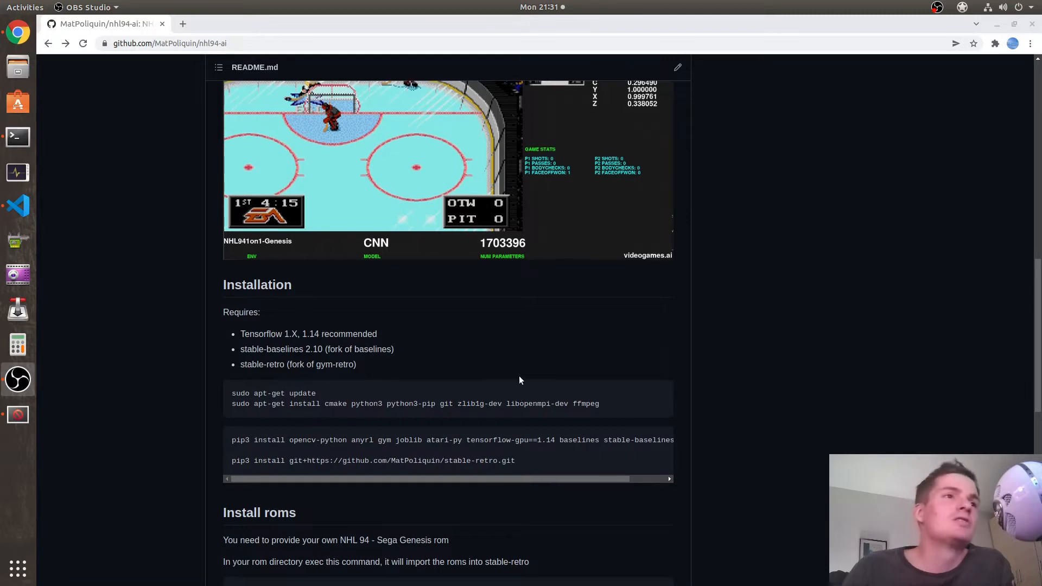
pyautogui.scroll(3)
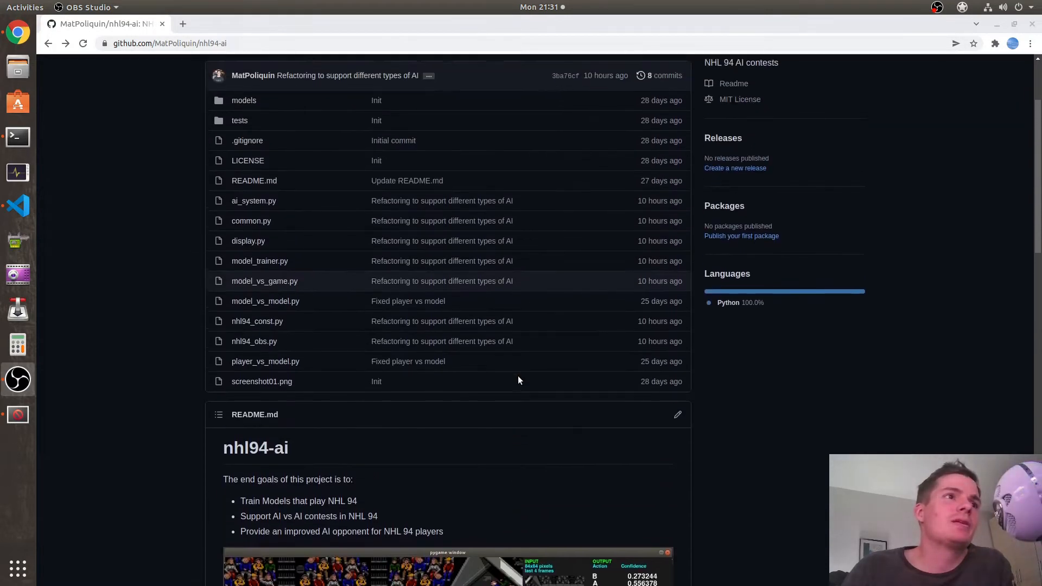
pyautogui.scroll(-3)
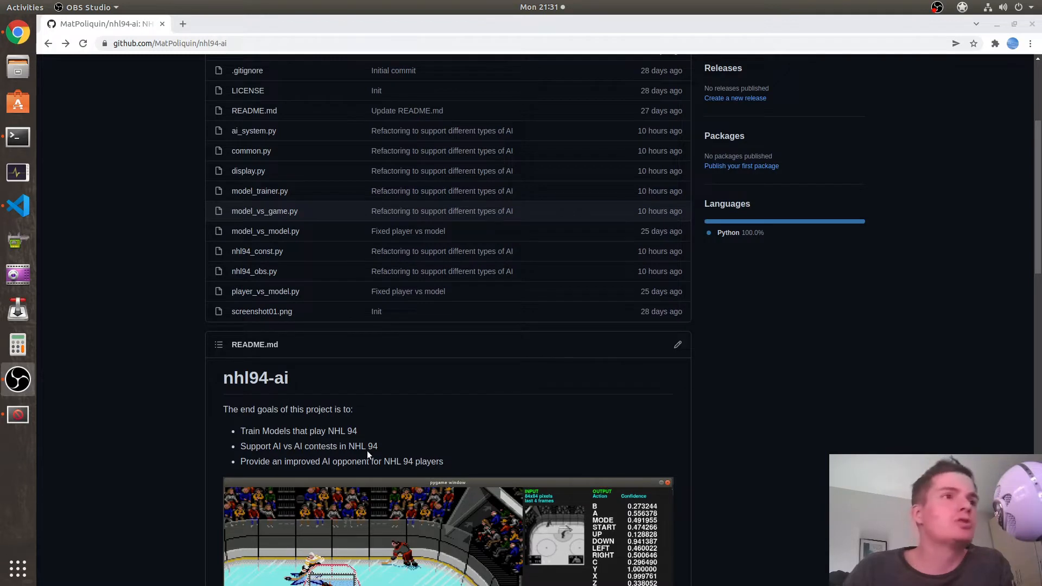
# Step: Highlight the 'Support AI vs AI contests' goal and keep scrolling the README
pyautogui.tripleClick(309, 446)
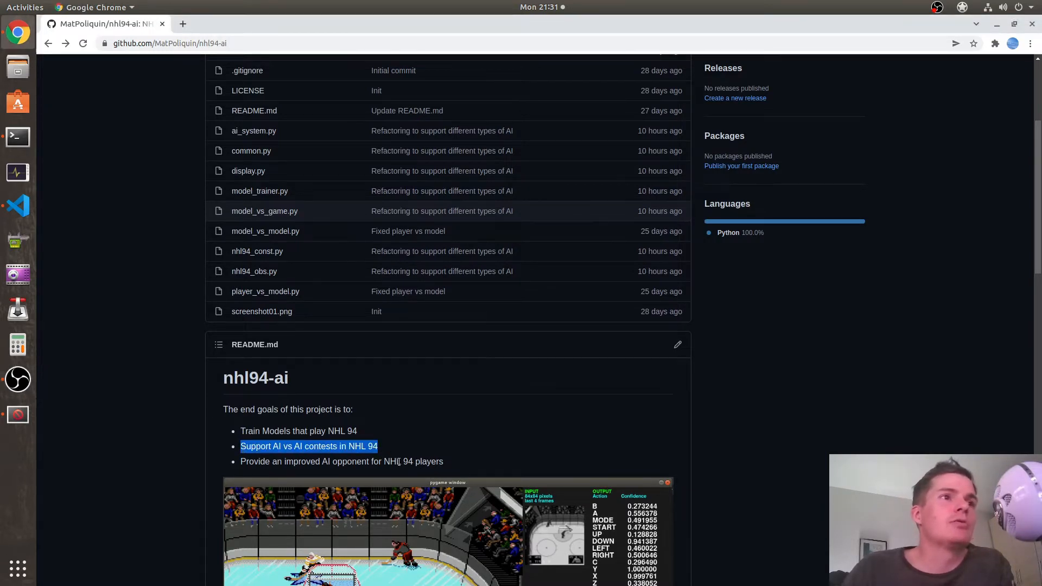
pyautogui.moveTo(430, 401)
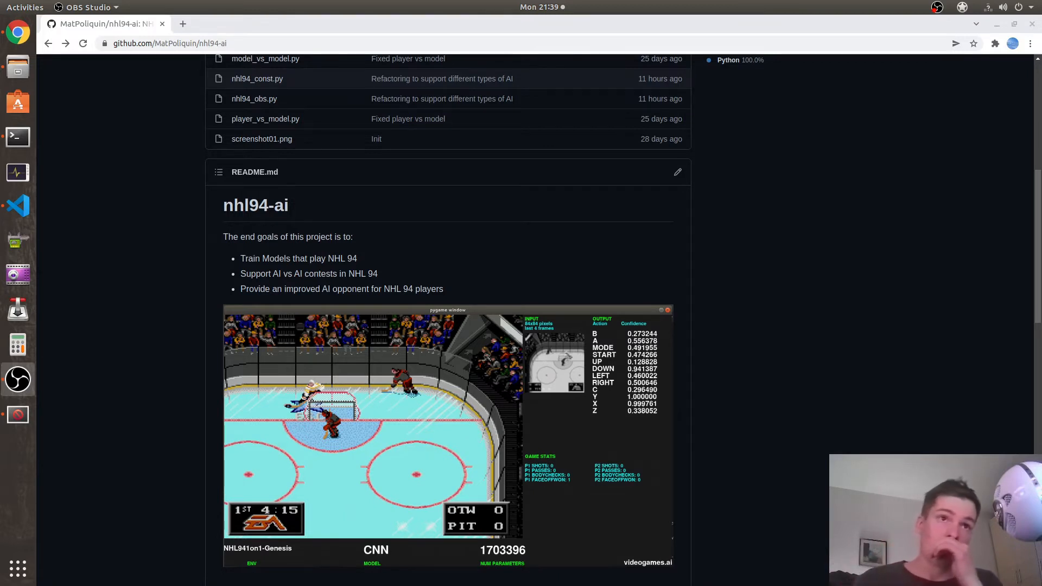
pyautogui.scroll(-3)
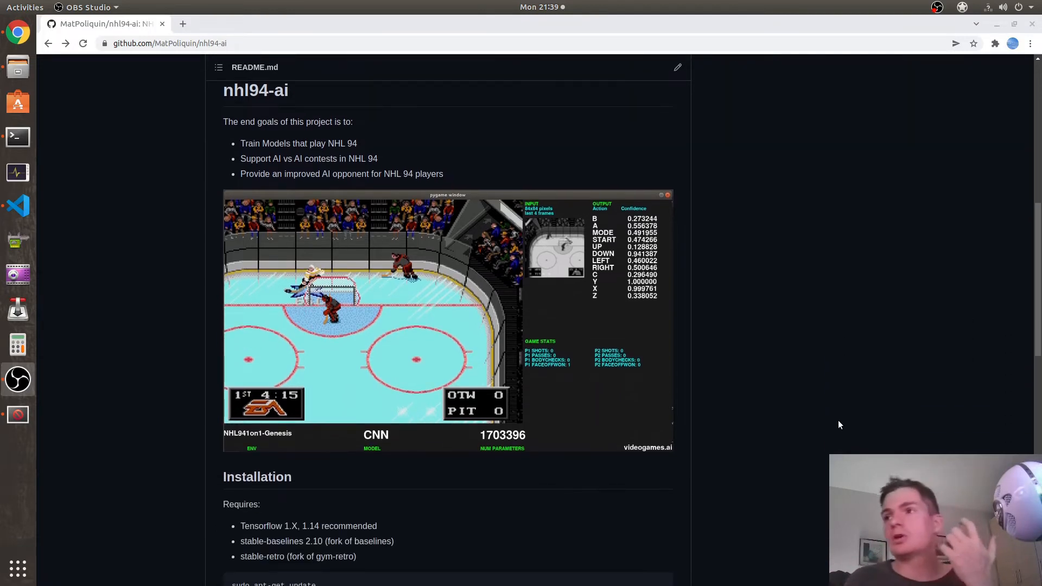
pyautogui.scroll(-3)
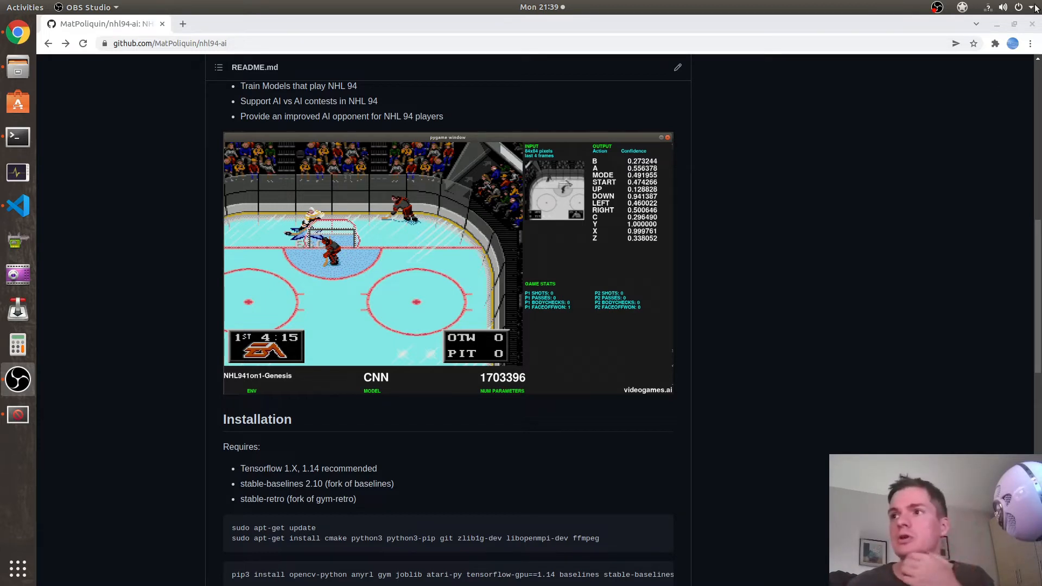
pyautogui.moveTo(988, 80)
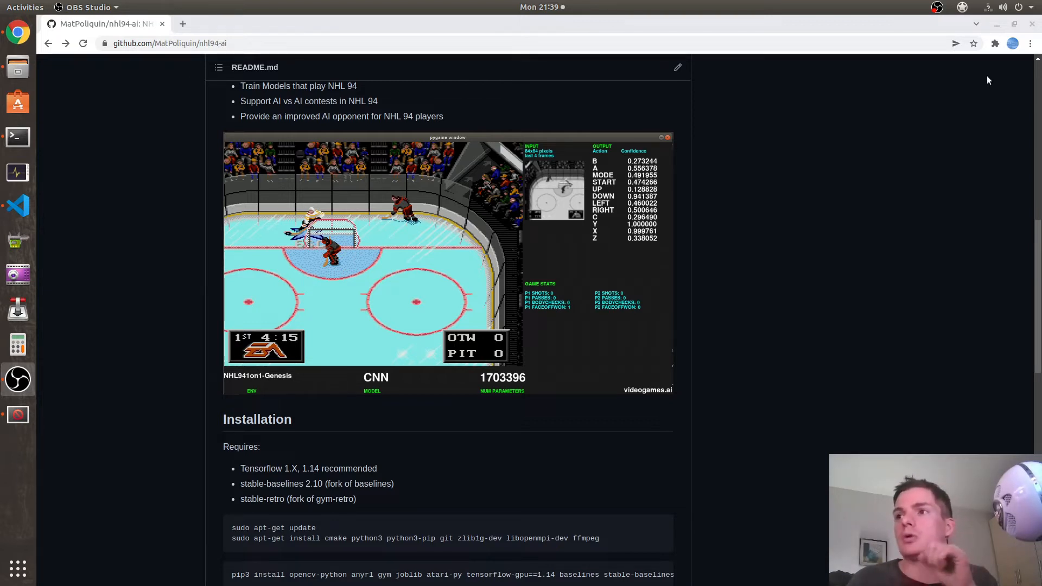
pyautogui.moveTo(920, 104)
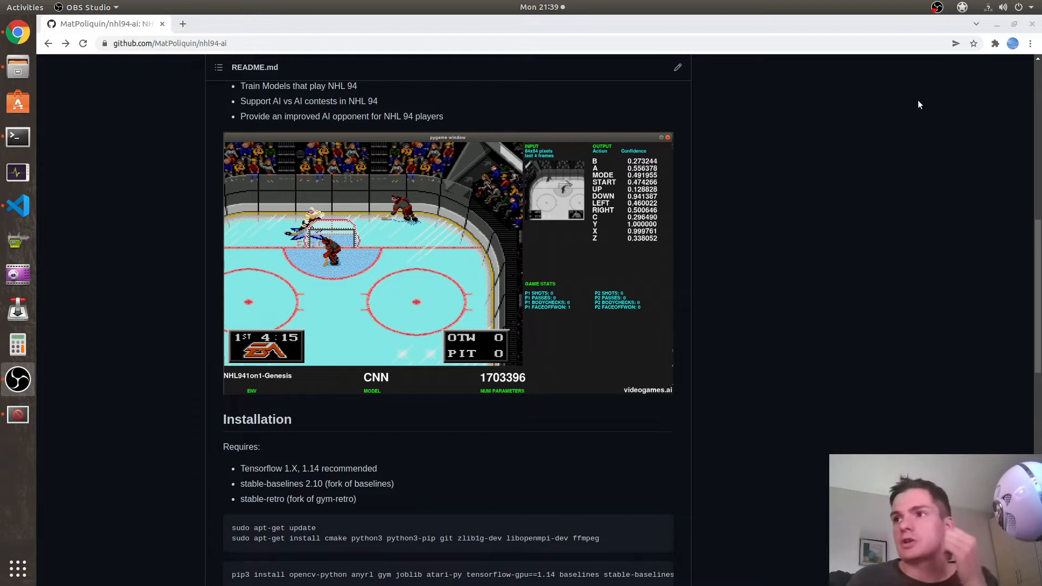
pyautogui.scroll(3)
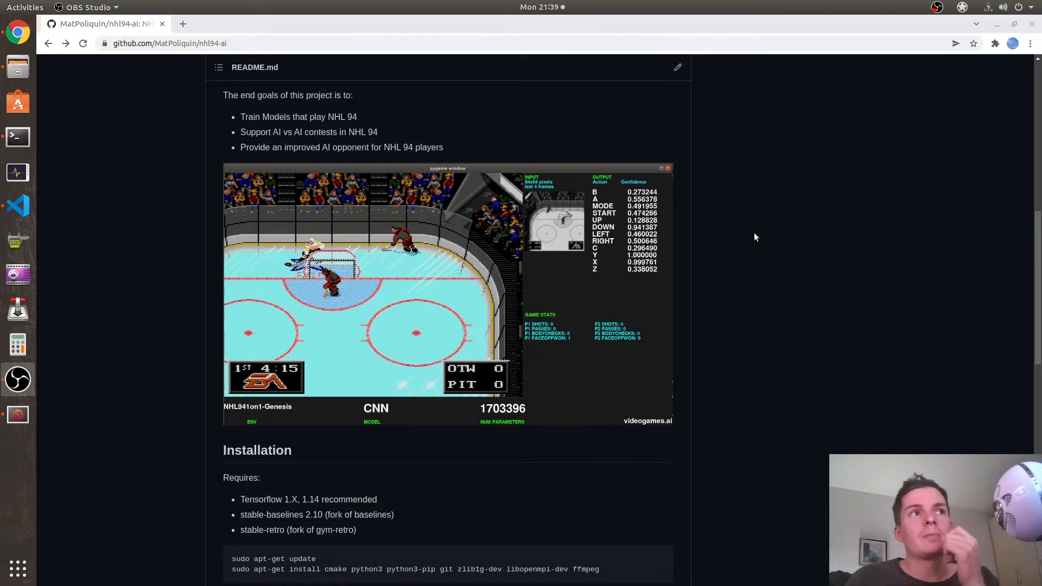
pyautogui.scroll(3)
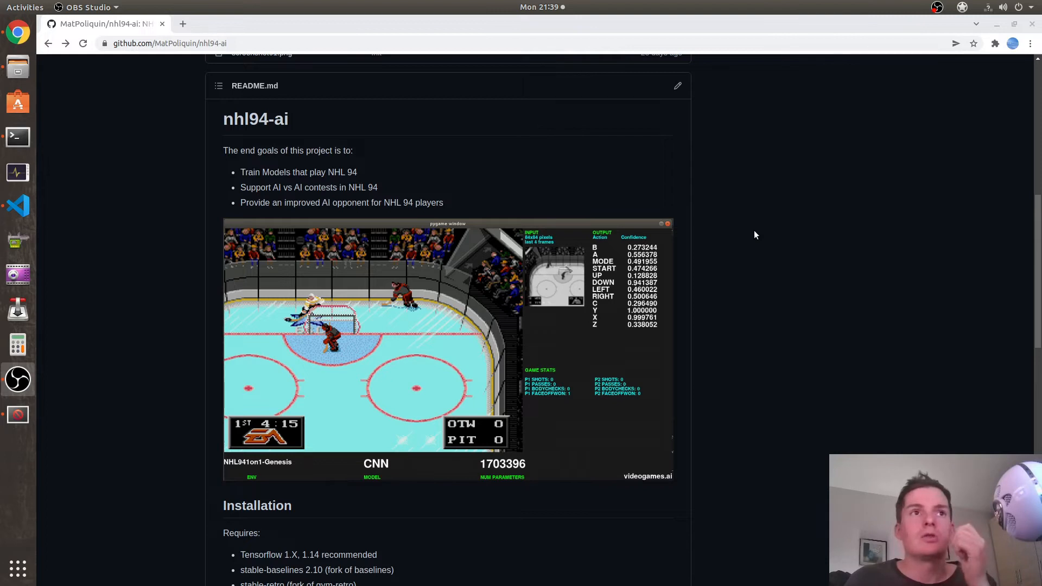
pyautogui.moveTo(921, 308)
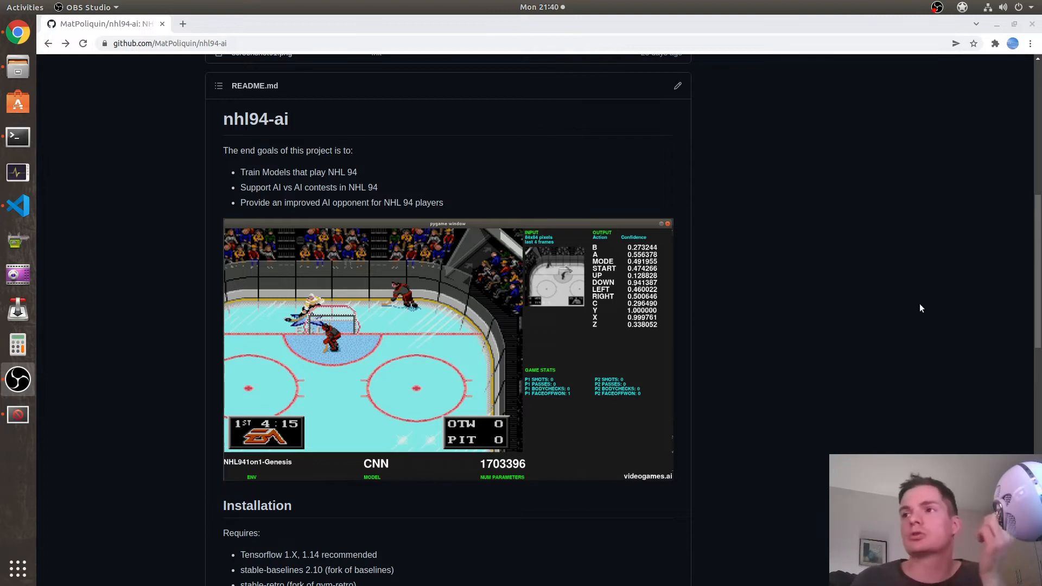
pyautogui.moveTo(336, 347)
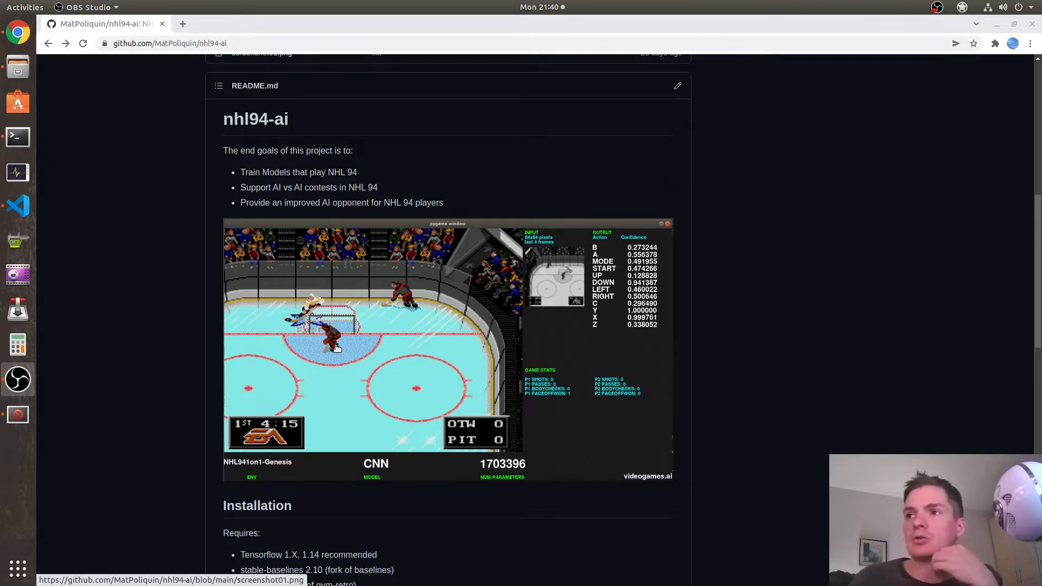
pyautogui.moveTo(47, 453)
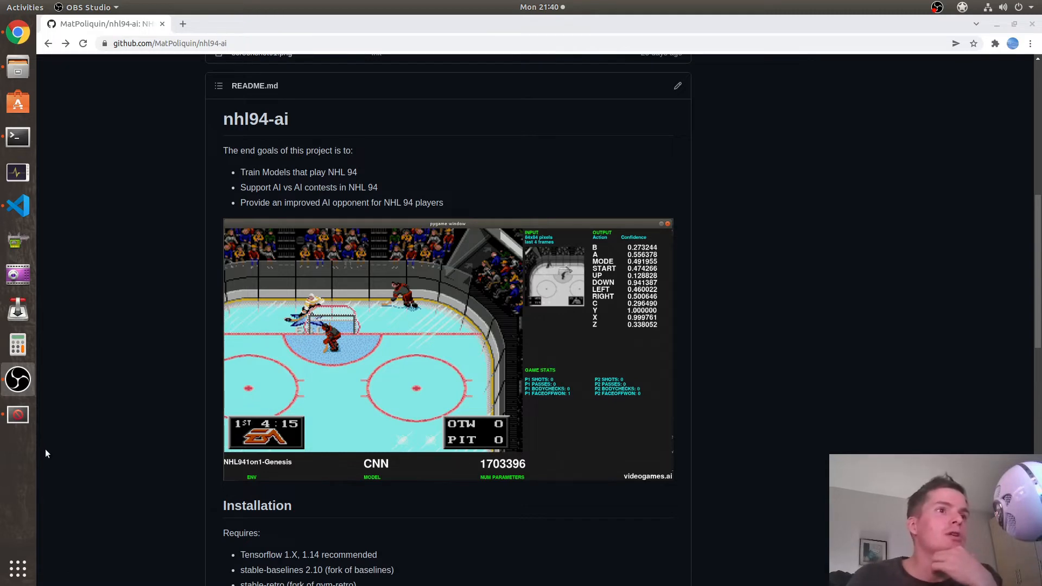
pyautogui.moveTo(27, 217)
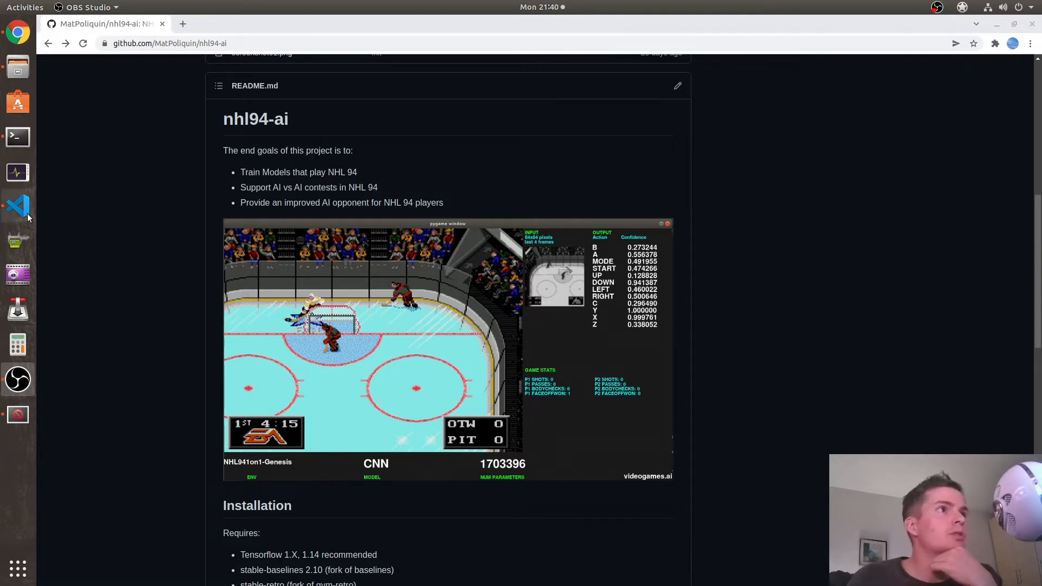
# Step: Switch to VS Code and browse ai_system.py's Think logic for puck, passing and shooting
pyautogui.click(18, 207)
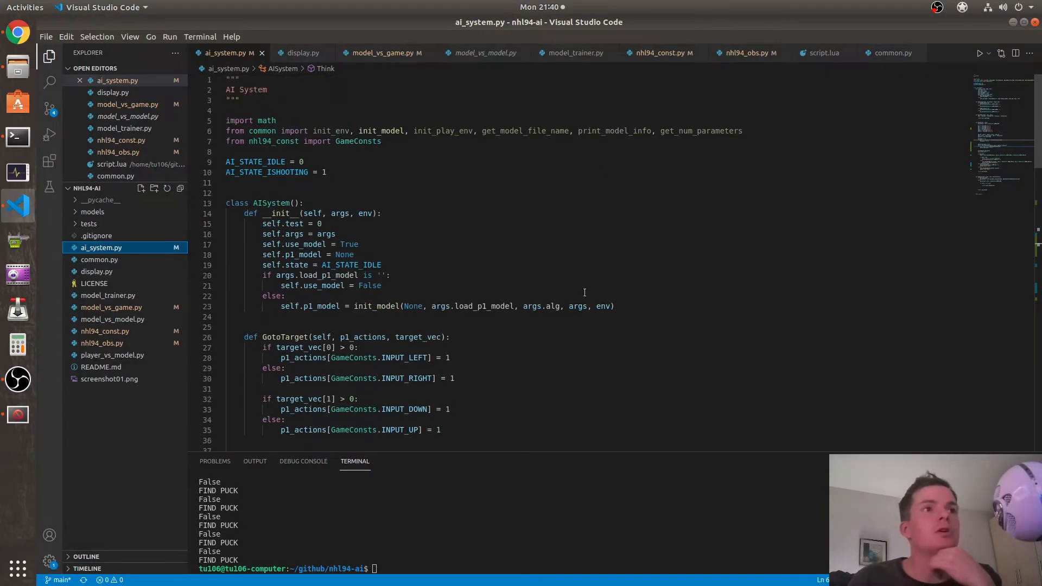
pyautogui.scroll(-3)
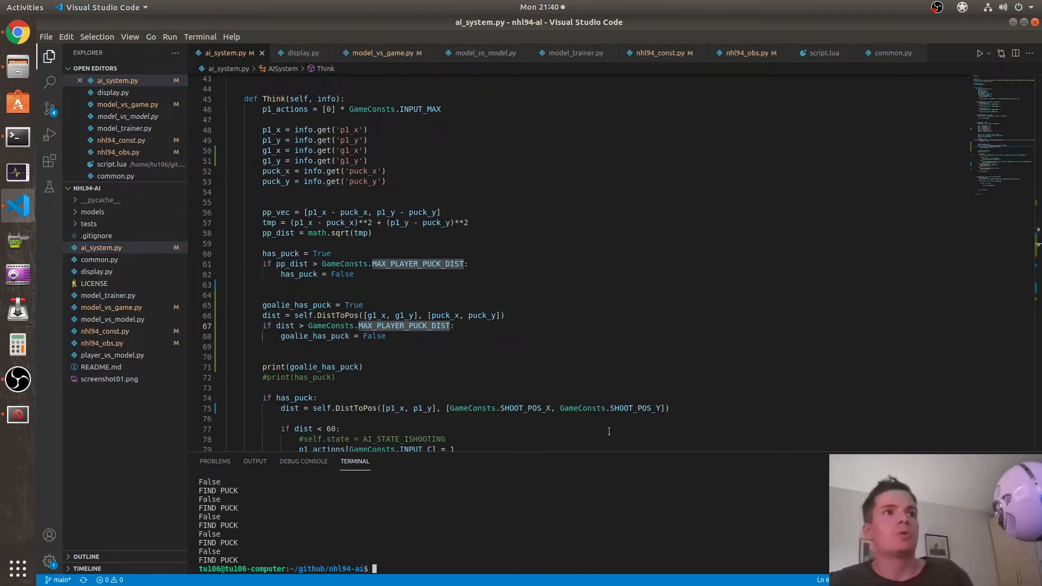
pyautogui.scroll(3)
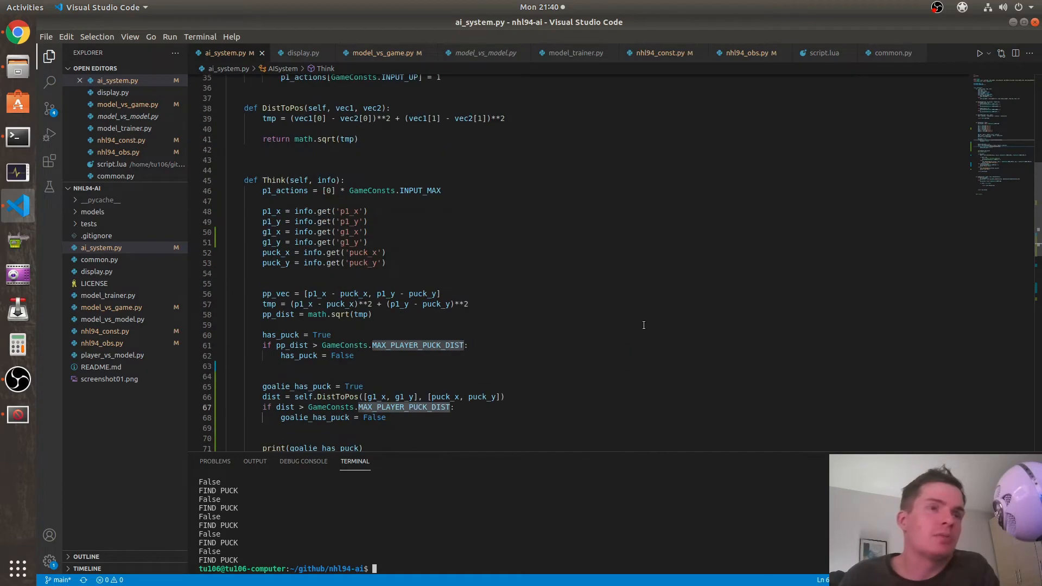
pyautogui.scroll(-3)
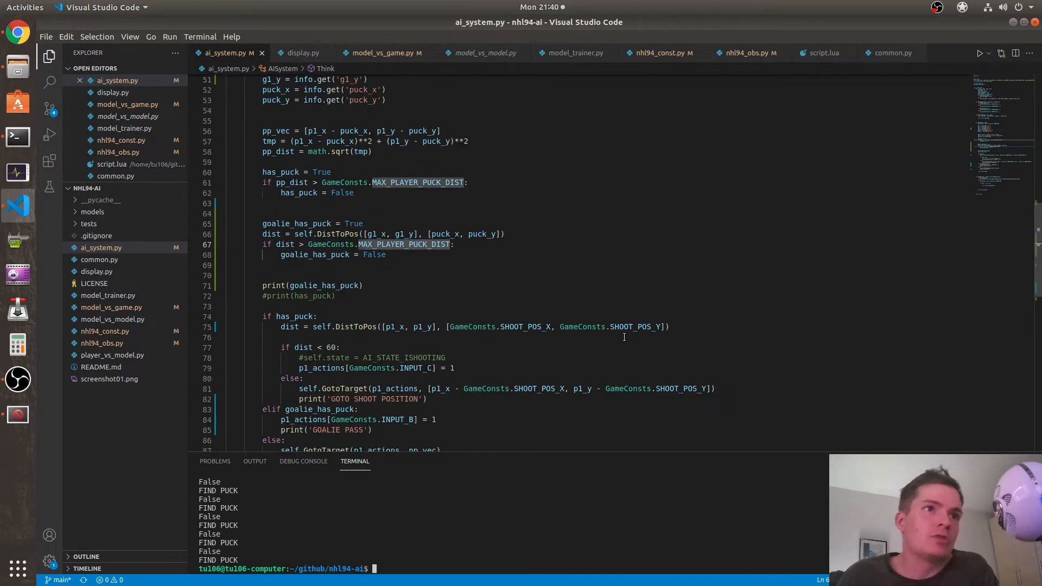
pyautogui.scroll(-3)
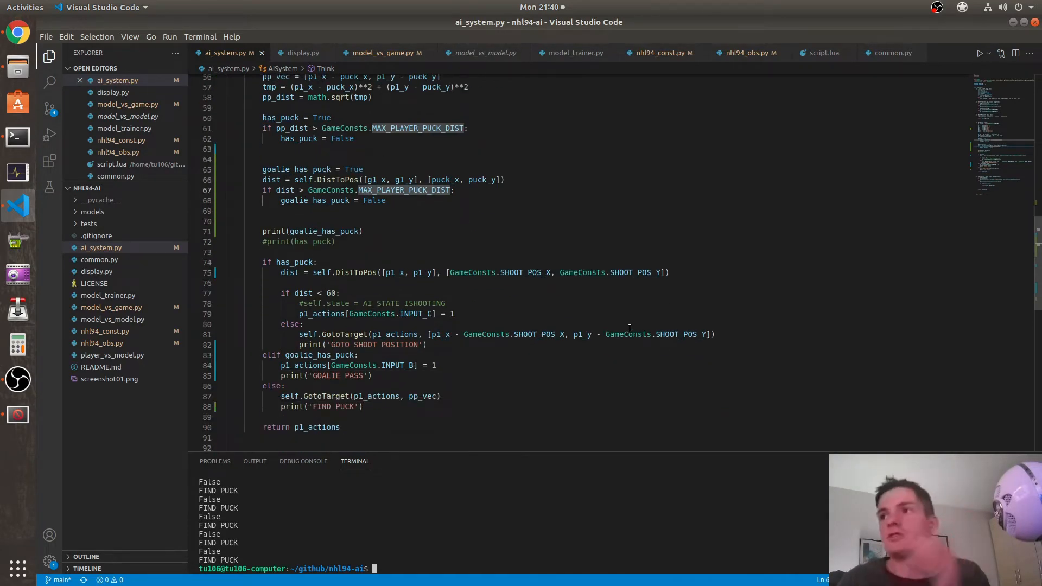
pyautogui.scroll(3)
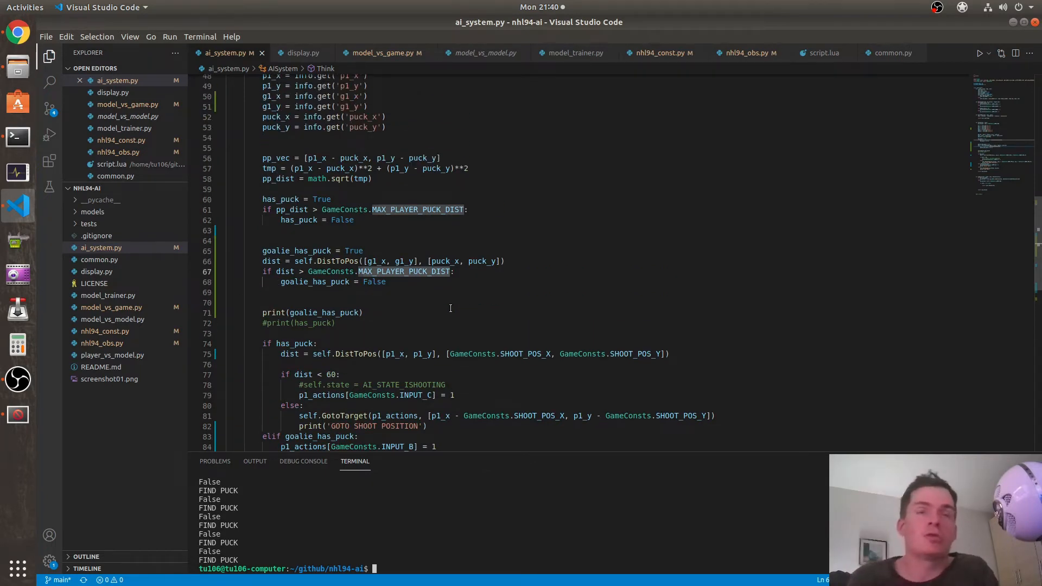
pyautogui.moveTo(524, 282)
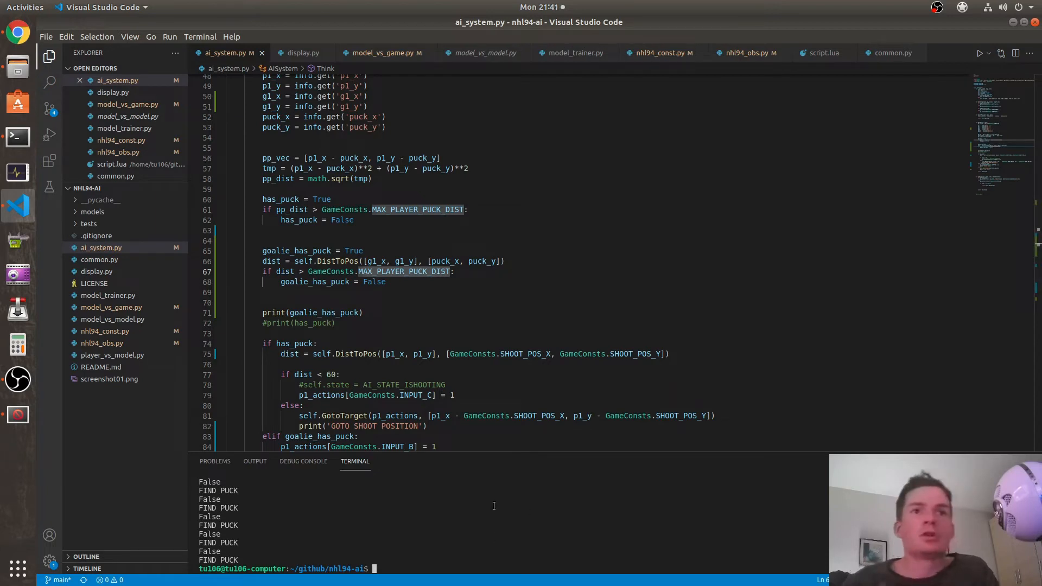
pyautogui.moveTo(482, 416)
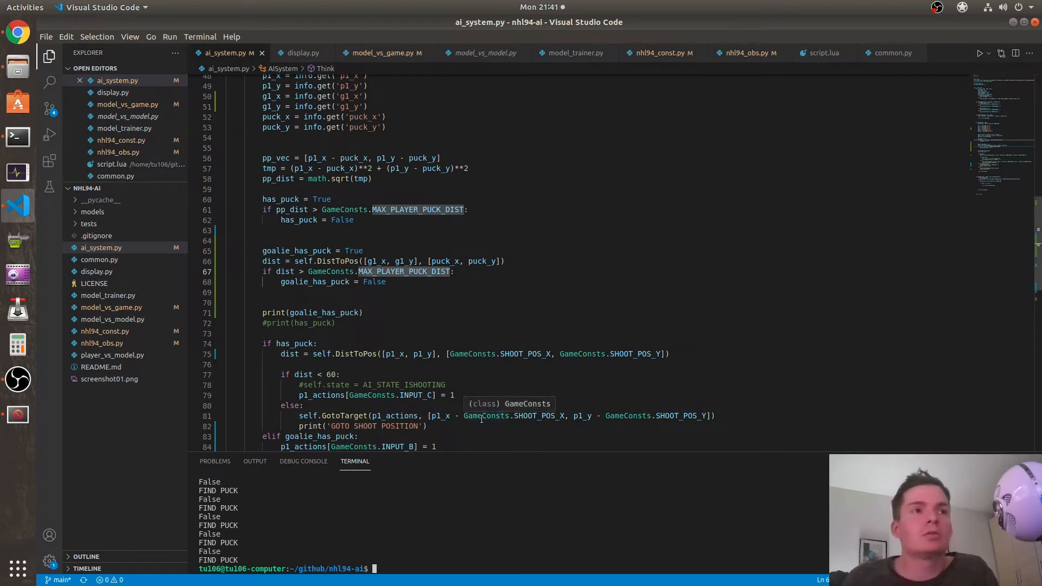
pyautogui.moveTo(644, 280)
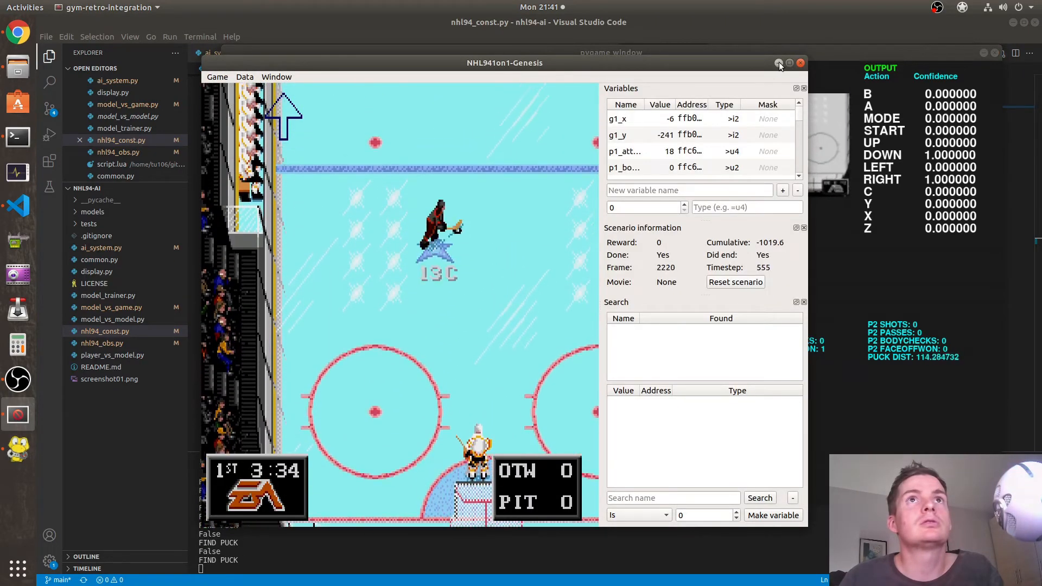
# Step: Dismiss the Gym Retro Integration window to reveal the AI-controlled NHL 94 match
pyautogui.click(780, 63)
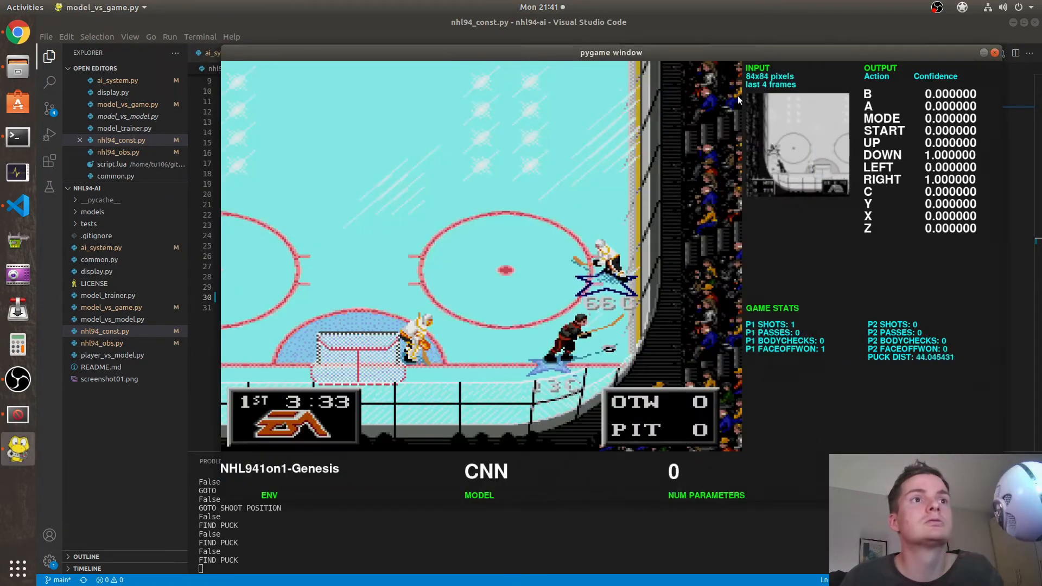